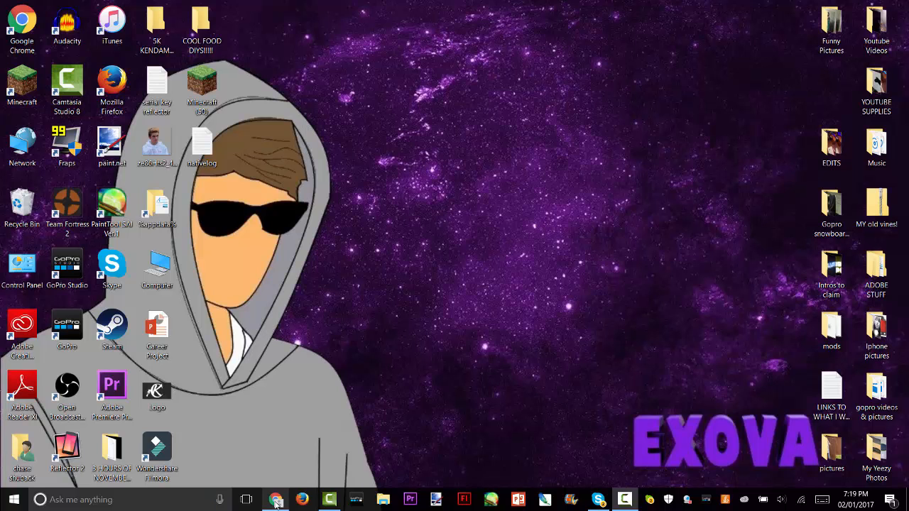
Step: Launch the Pixlr Editor web app from pixlr.com in Chrome
{"action": "left_click", "coordinate": [276, 499]}
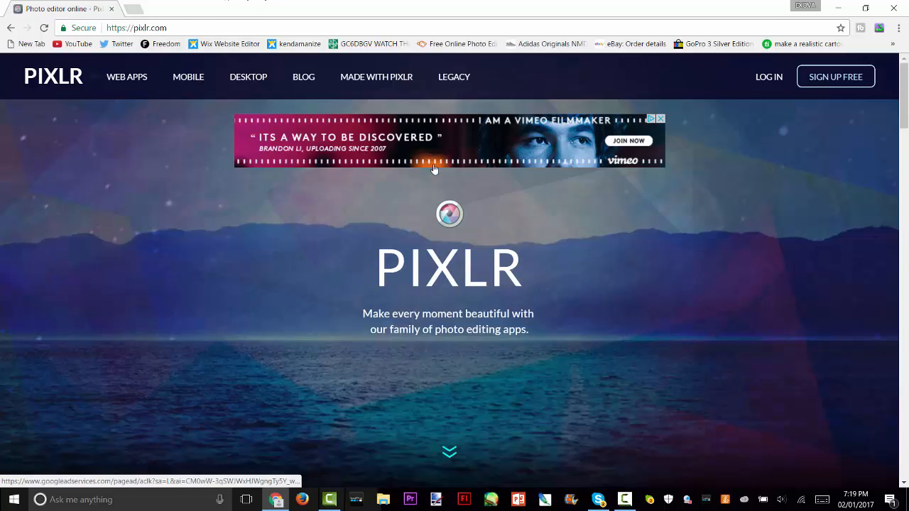
{"action": "mouse_move", "coordinate": [448, 175]}
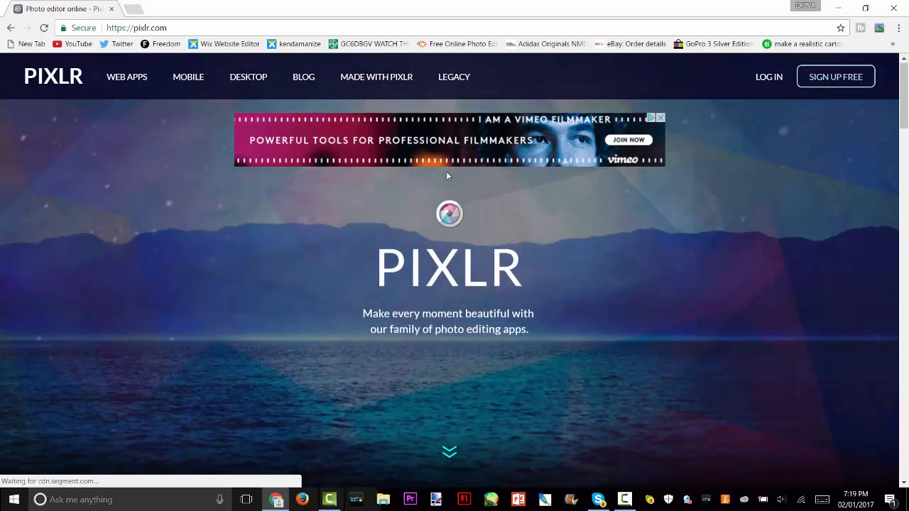
{"action": "scroll", "scroll_direction": "down", "scroll_amount": 3}
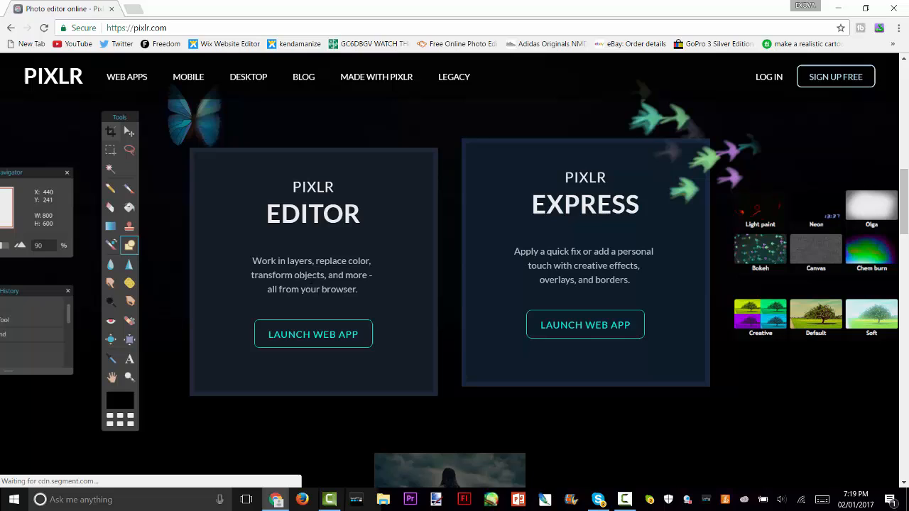
{"action": "left_click", "coordinate": [313, 334]}
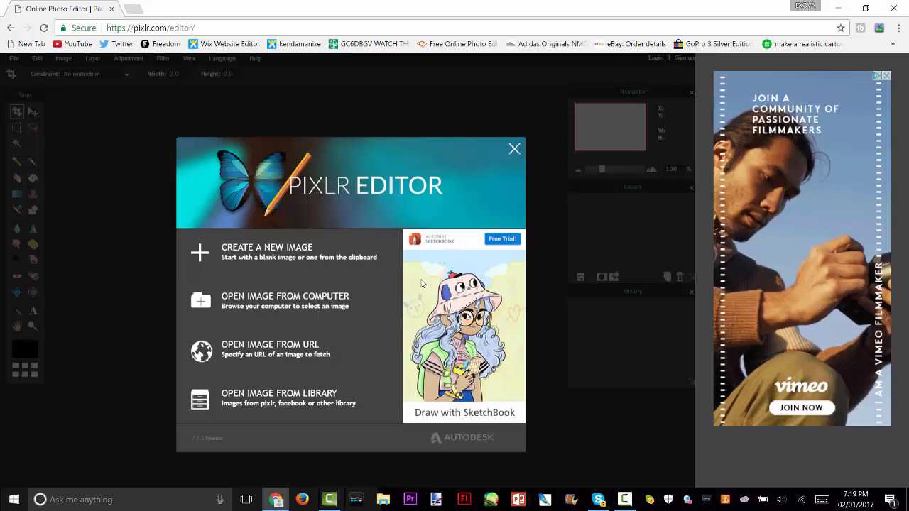
Step: Open the 'photo' portrait file from Downloads into the editor
{"action": "left_click", "coordinate": [514, 149]}
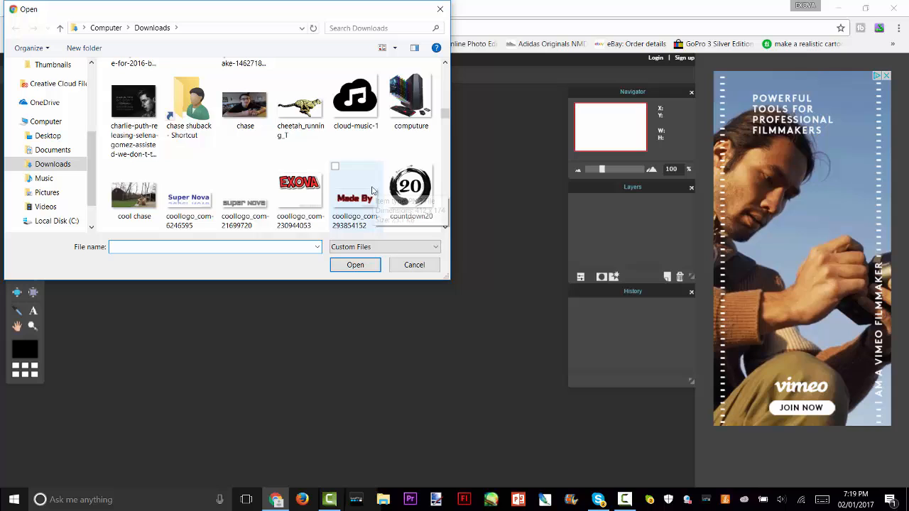
{"action": "scroll", "scroll_direction": "down", "scroll_amount": 3}
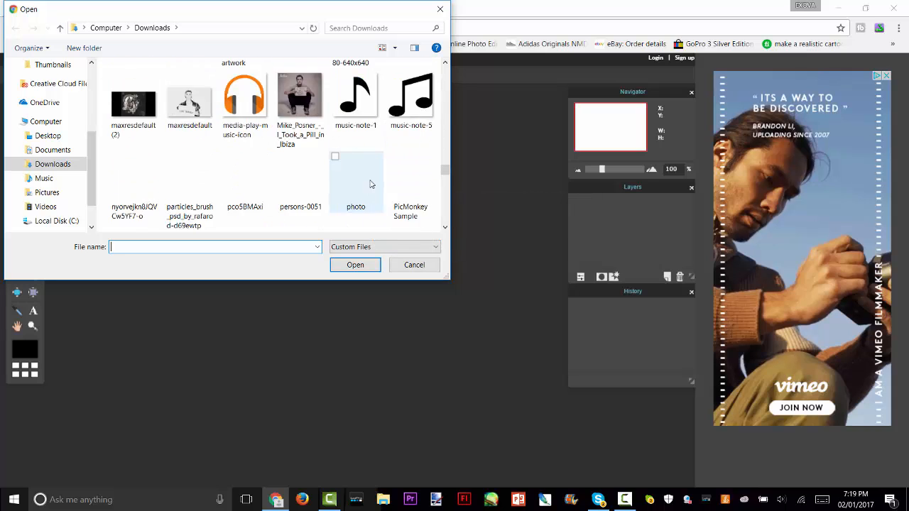
{"action": "left_click", "coordinate": [356, 171]}
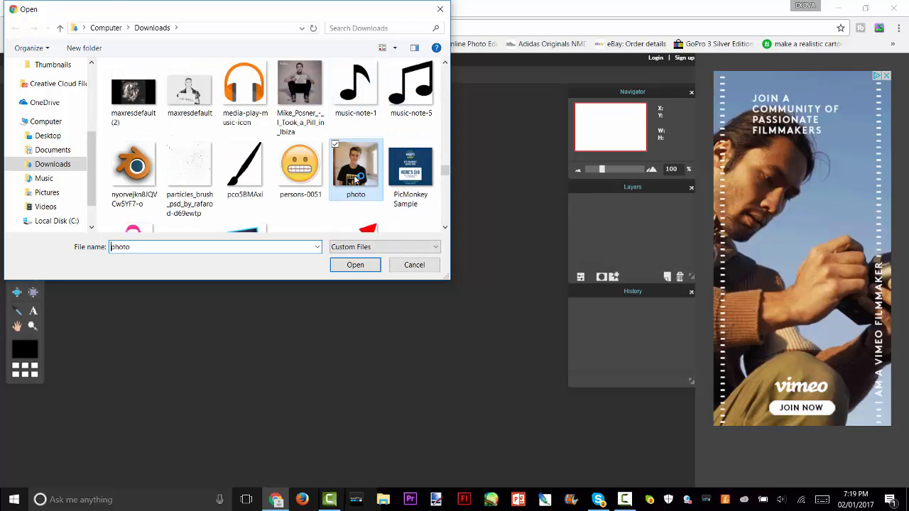
{"action": "left_click", "coordinate": [355, 265]}
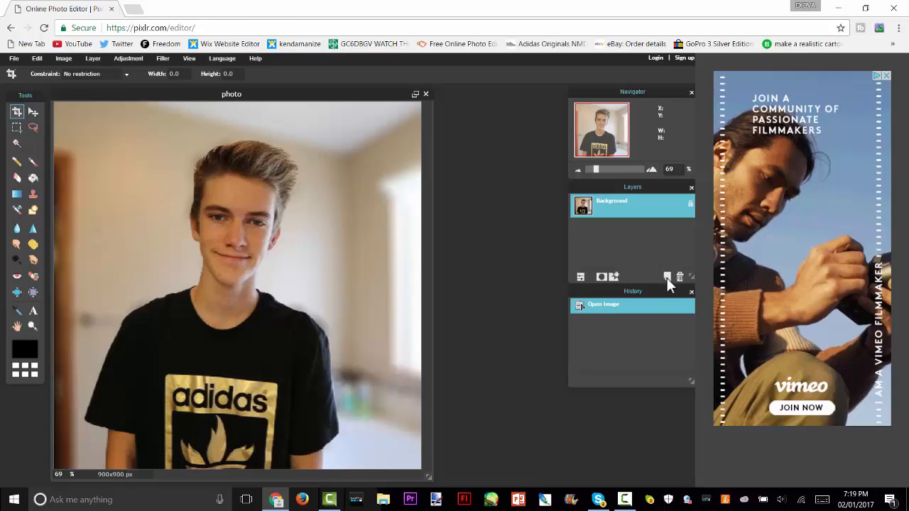
Step: Add a new empty layer and unlock the Background photo layer above it
{"action": "left_click", "coordinate": [667, 277]}
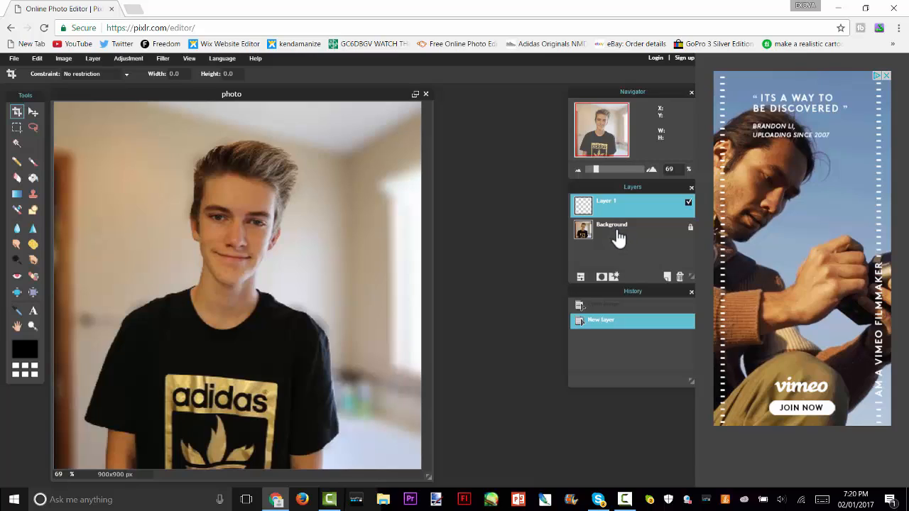
{"action": "left_click", "coordinate": [611, 229]}
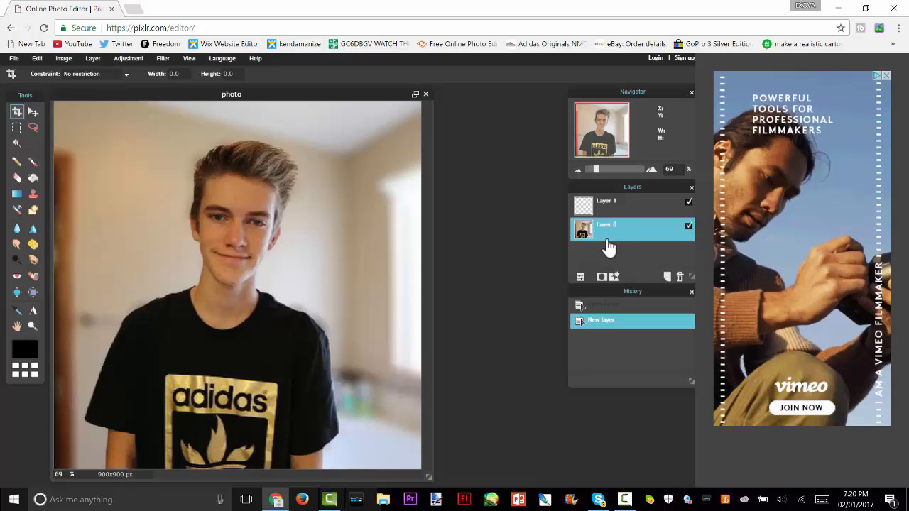
{"action": "mouse_move", "coordinate": [614, 241]}
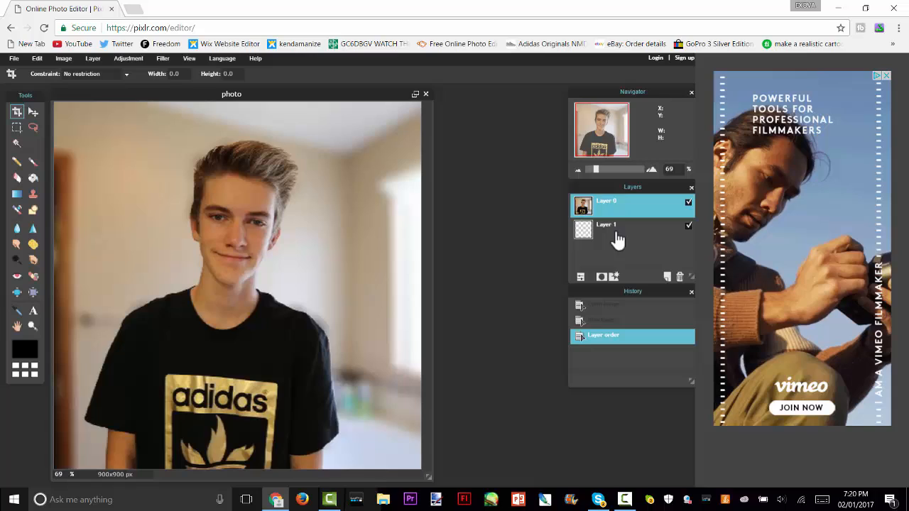
{"action": "left_click", "coordinate": [619, 206]}
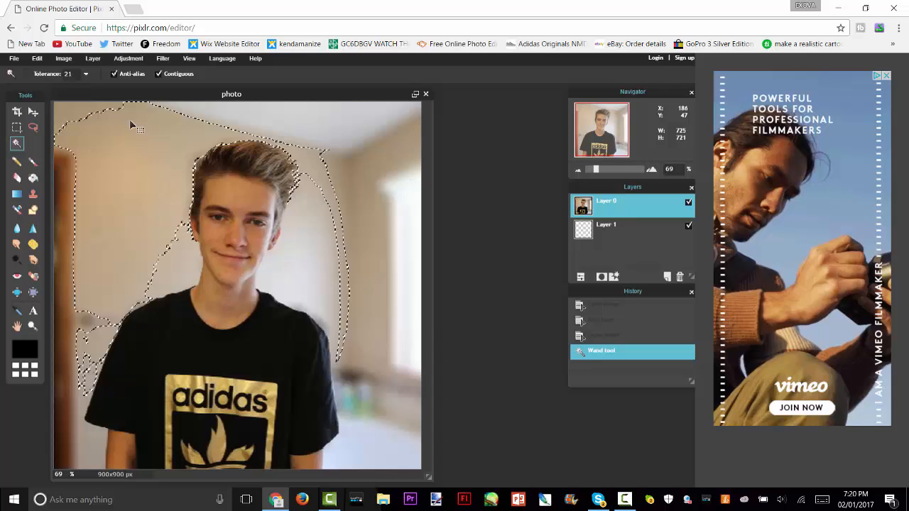
Step: Delete the Magic-Wand-selected room background, leaving the boy on transparency
{"action": "key", "text": "Delete"}
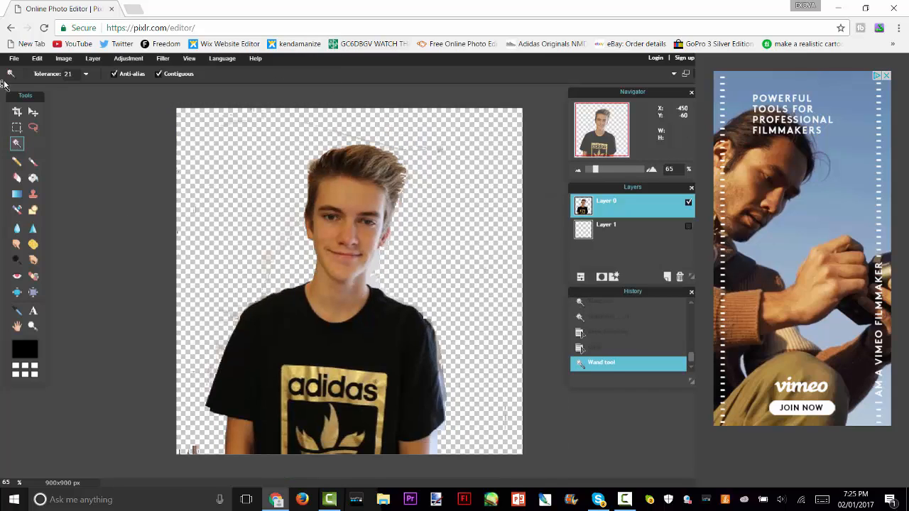
Step: Save as a transparent PNG named Tanner with the quality slider adjusted
{"action": "left_click", "coordinate": [10, 58]}
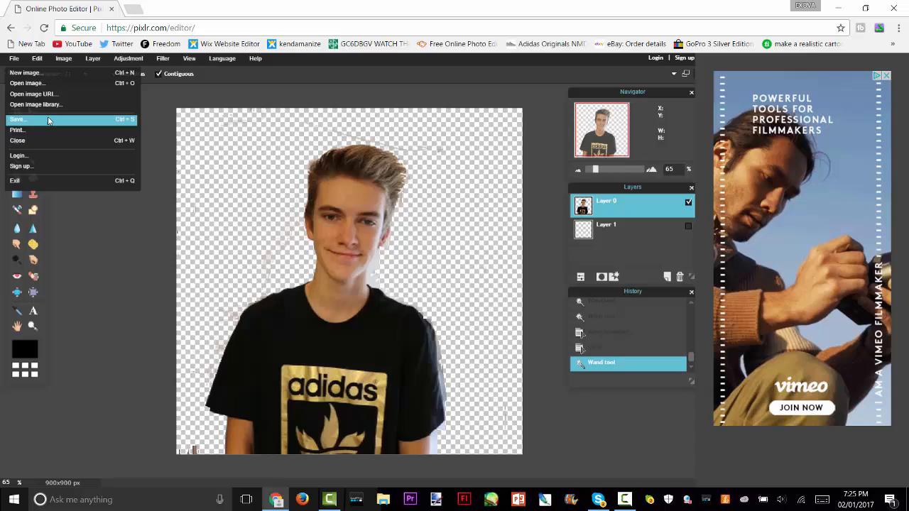
{"action": "left_click", "coordinate": [18, 118]}
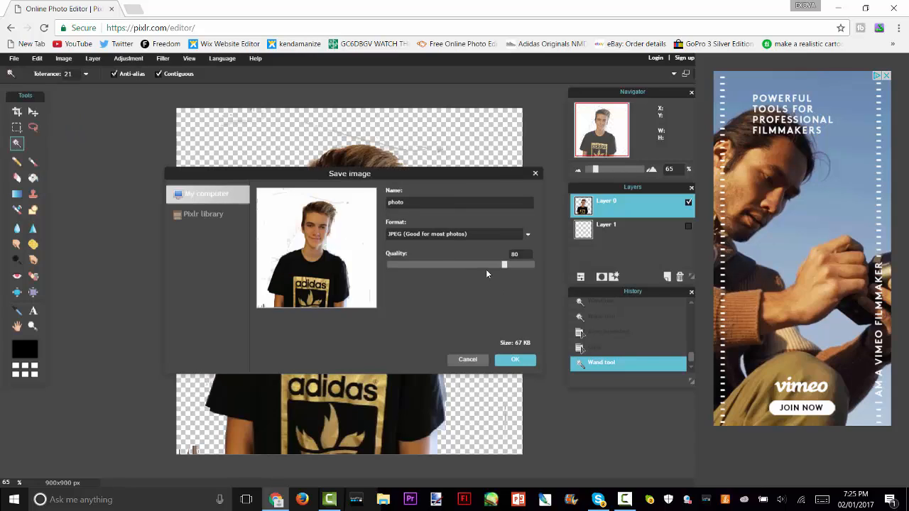
{"action": "left_click_drag", "start_coordinate": [504, 264], "coordinate": [517, 264]}
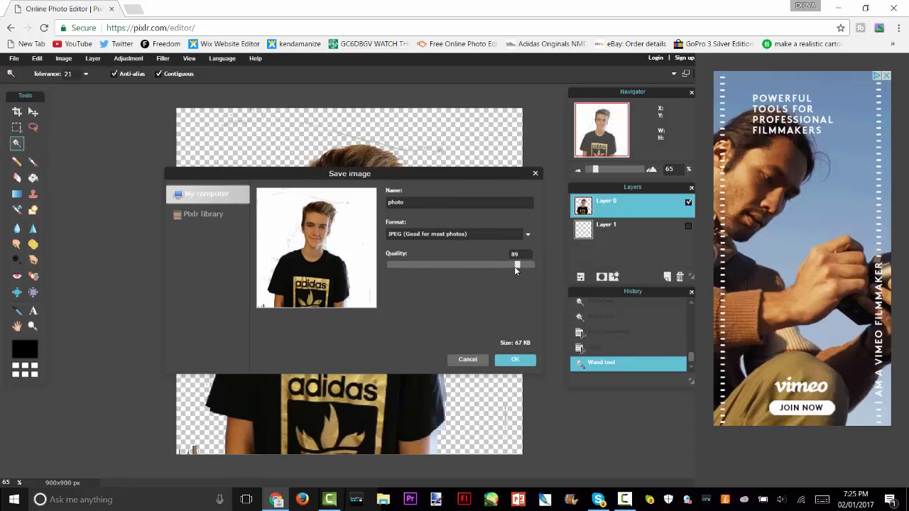
{"action": "left_click_drag", "start_coordinate": [516, 264], "coordinate": [485, 264]}
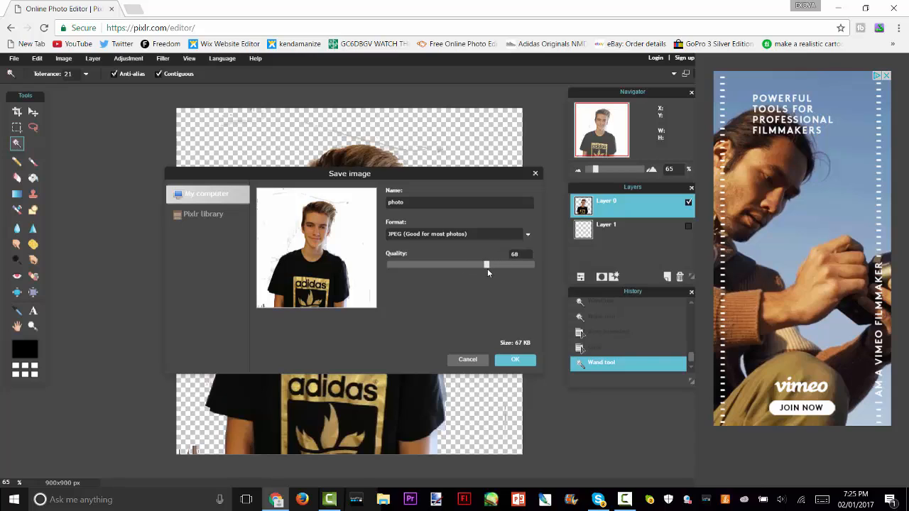
{"action": "left_click_drag", "start_coordinate": [487, 264], "coordinate": [502, 264]}
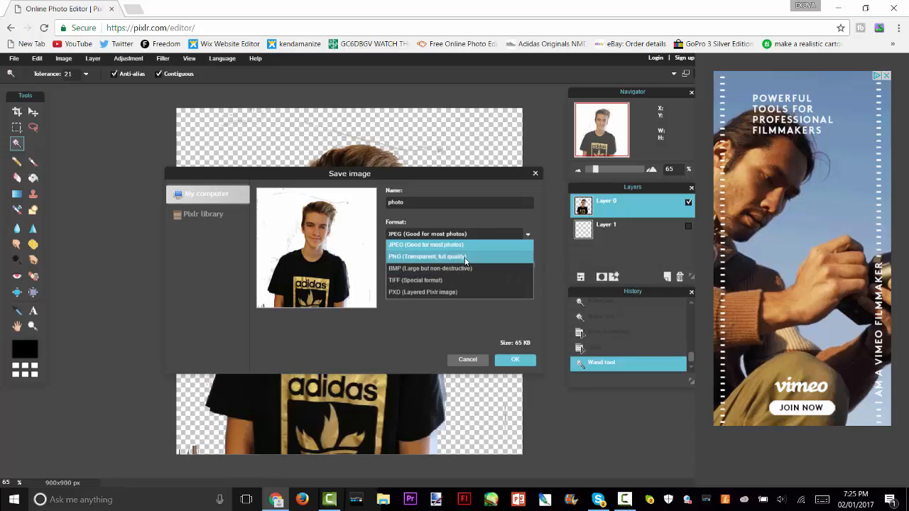
{"action": "left_click", "coordinate": [426, 257]}
{"action": "type", "text": "T"}
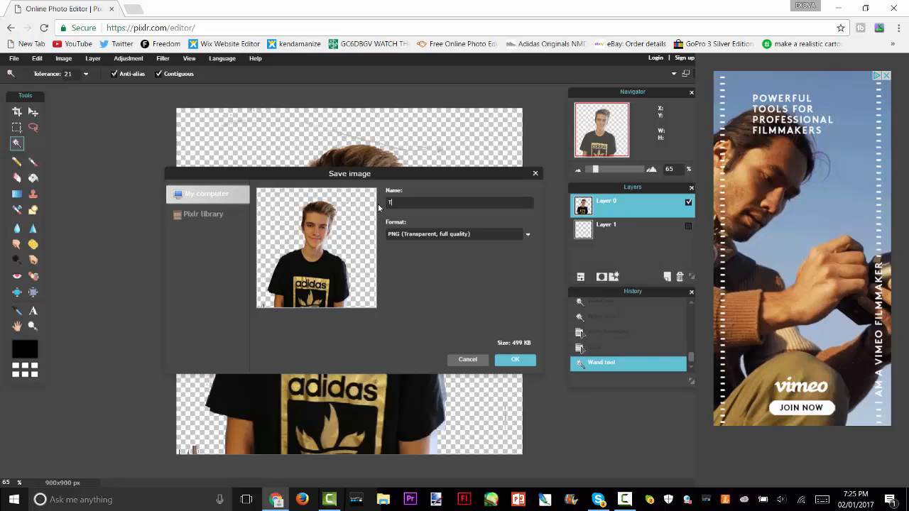
{"action": "type", "text": "aner"}
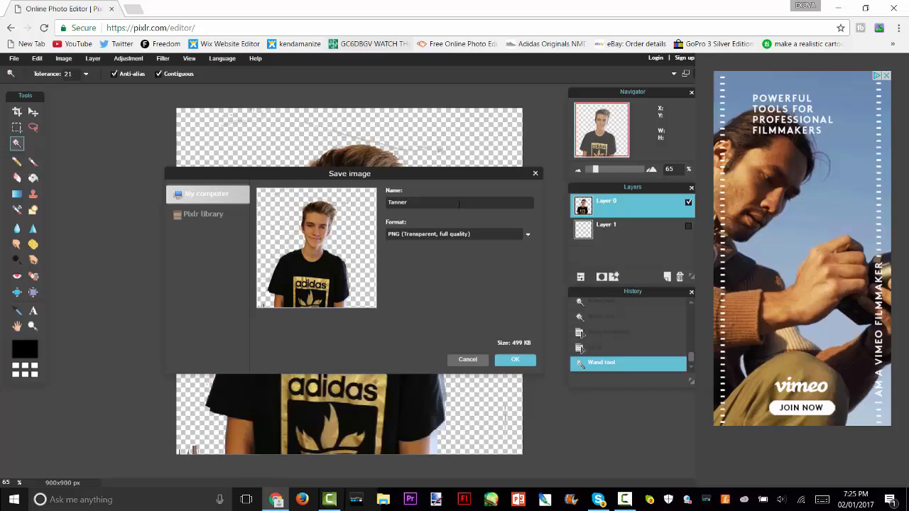
{"action": "left_click", "coordinate": [514, 360]}
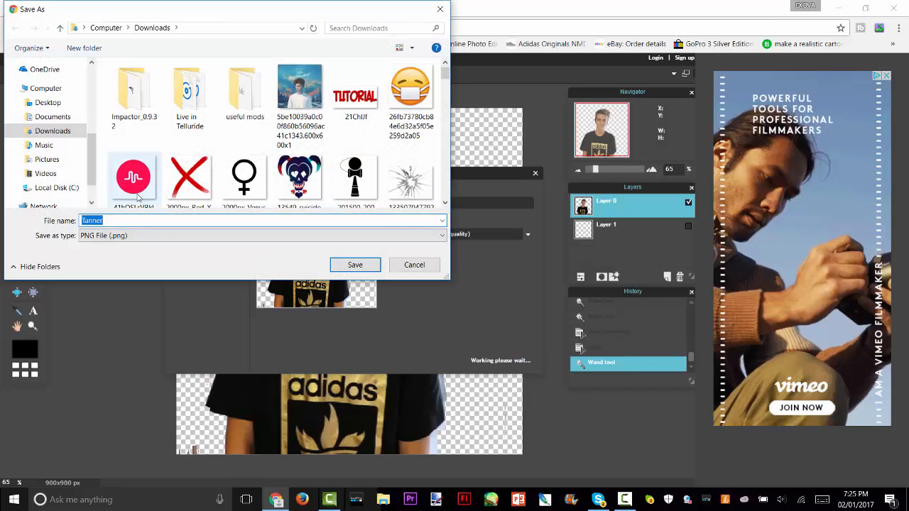
Step: Save Tanner.png into Downloads and return to the editor in Chrome
{"action": "left_click", "coordinate": [414, 265]}
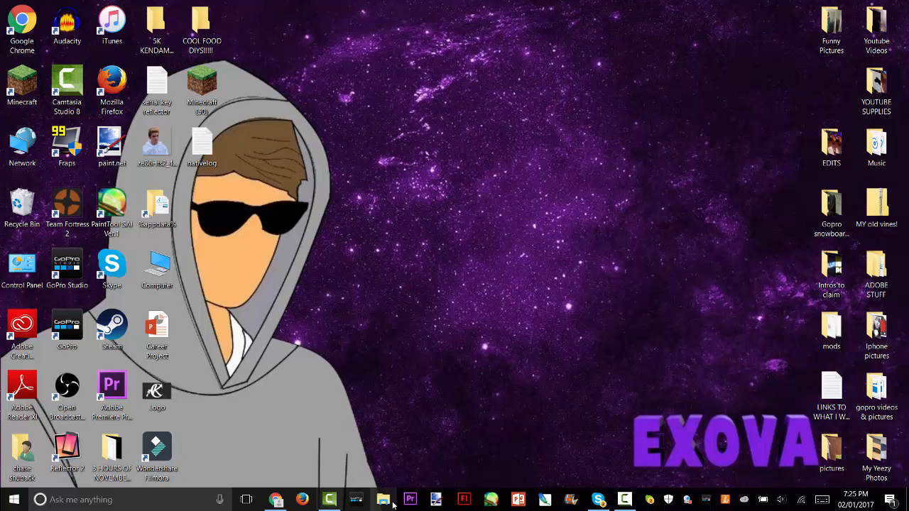
{"action": "left_click", "coordinate": [382, 499]}
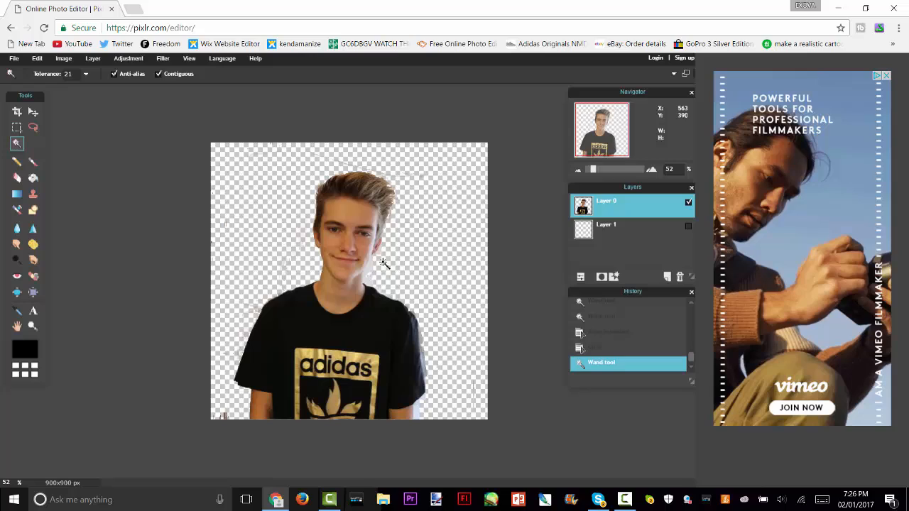
{"action": "mouse_move", "coordinate": [382, 269]}
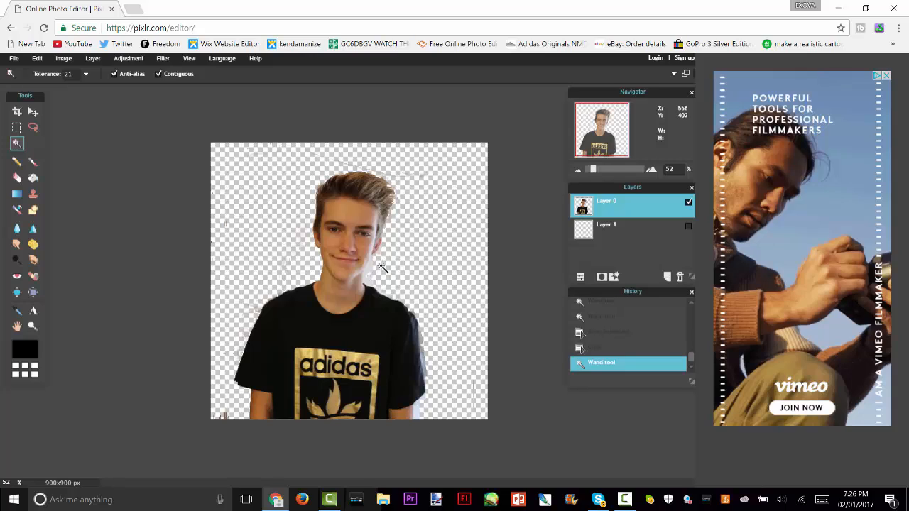